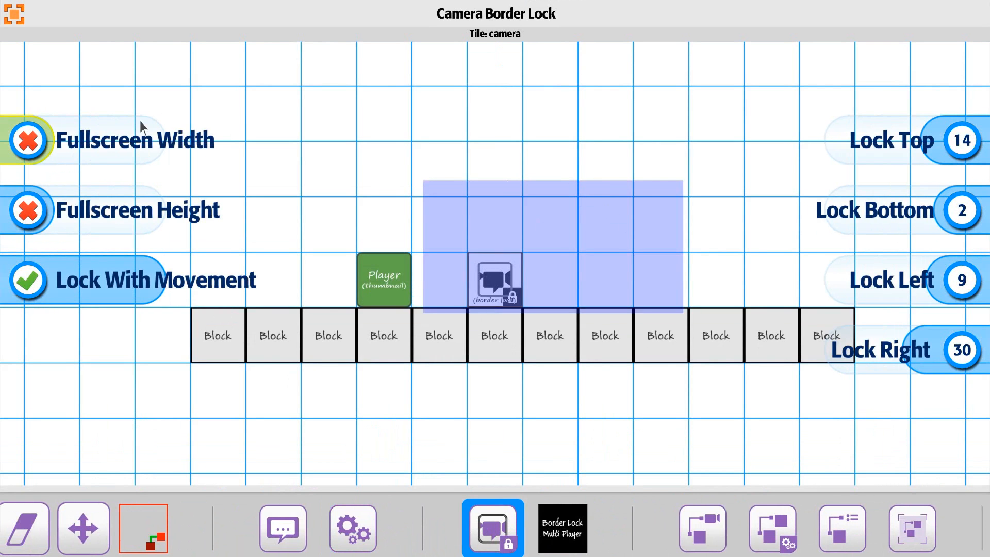
# Enable Fullscreen Width on the Camera Border Lock tile, keeping Lock With Movement checked.
pyautogui.click(28, 140)
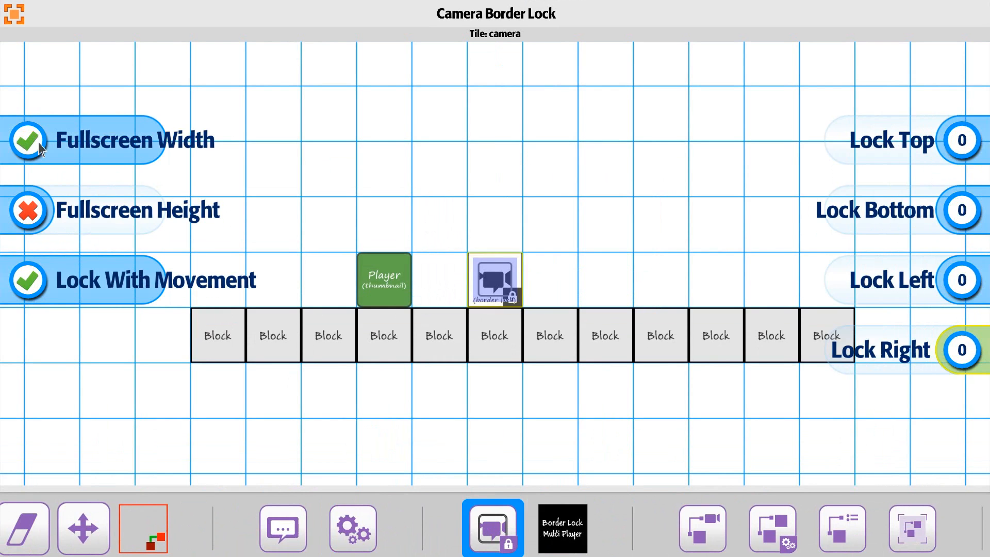
pyautogui.moveTo(58, 158)
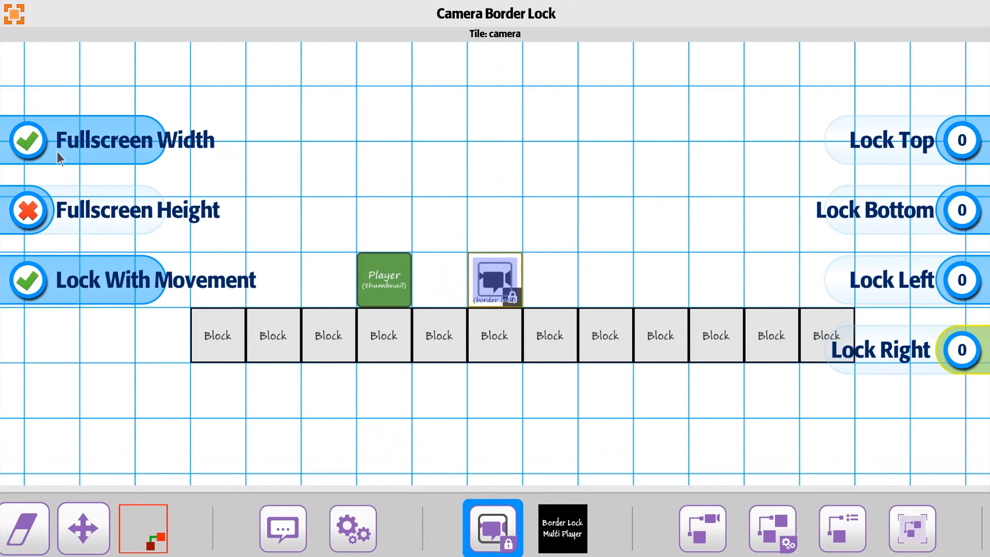
pyautogui.moveTo(53, 289)
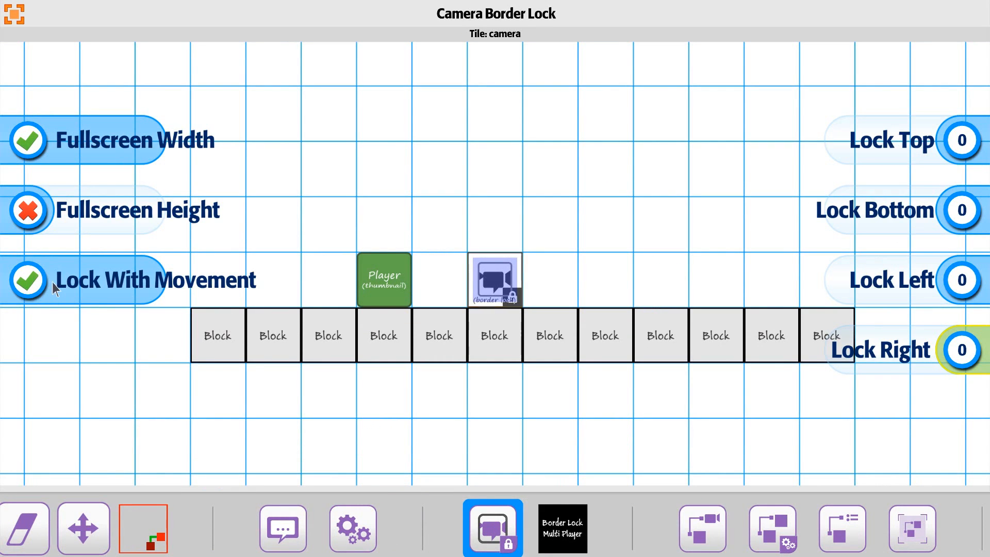
pyautogui.moveTo(227, 429)
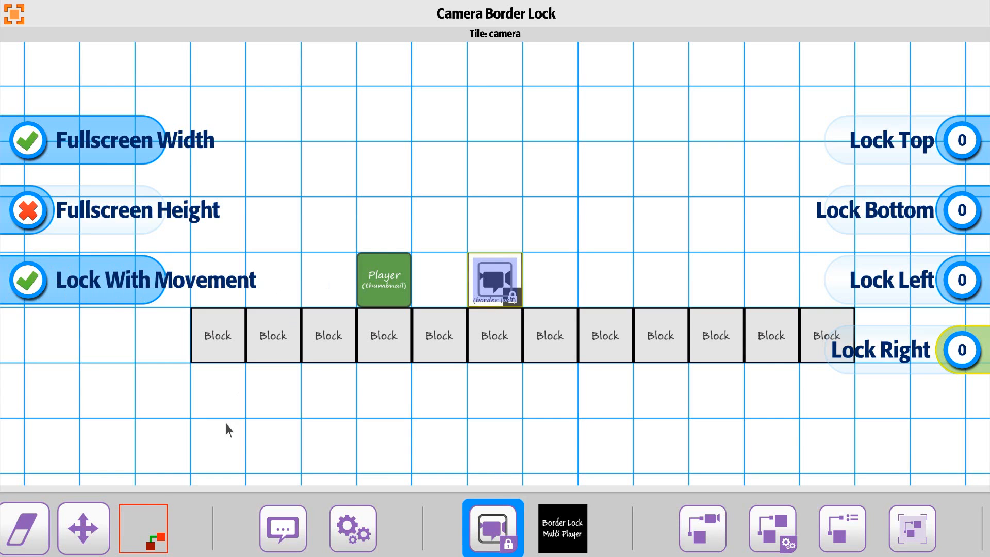
pyautogui.moveTo(420, 525)
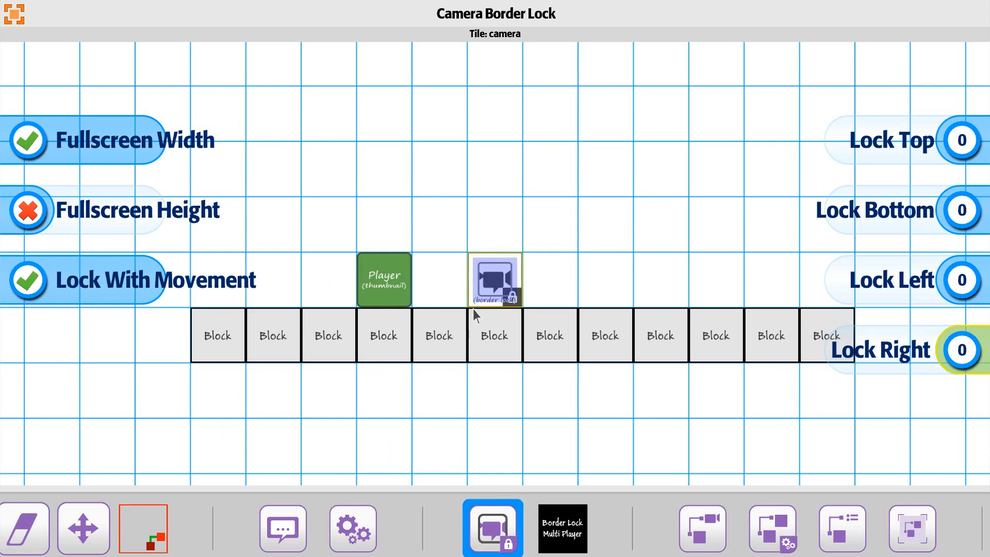
pyautogui.moveTo(480, 327)
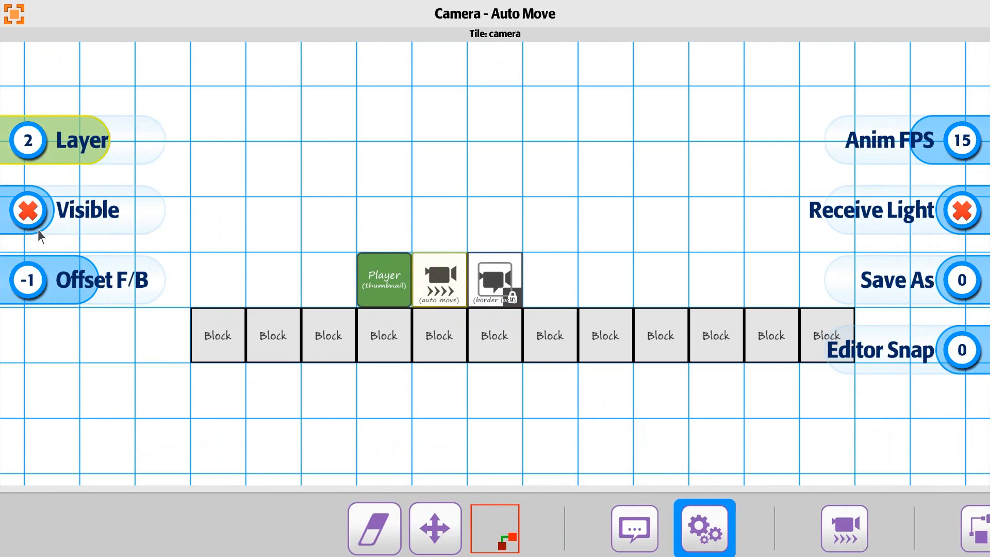
# Place a Camera Auto Move tile beside the player with Move L/R 2 and Move U/D 0.
pyautogui.click(843, 528)
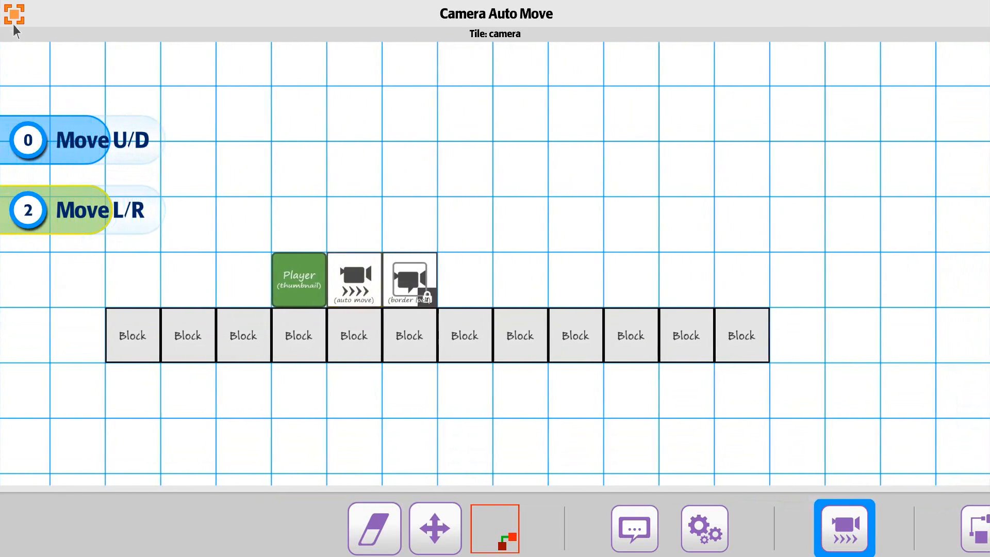
pyautogui.click(844, 527)
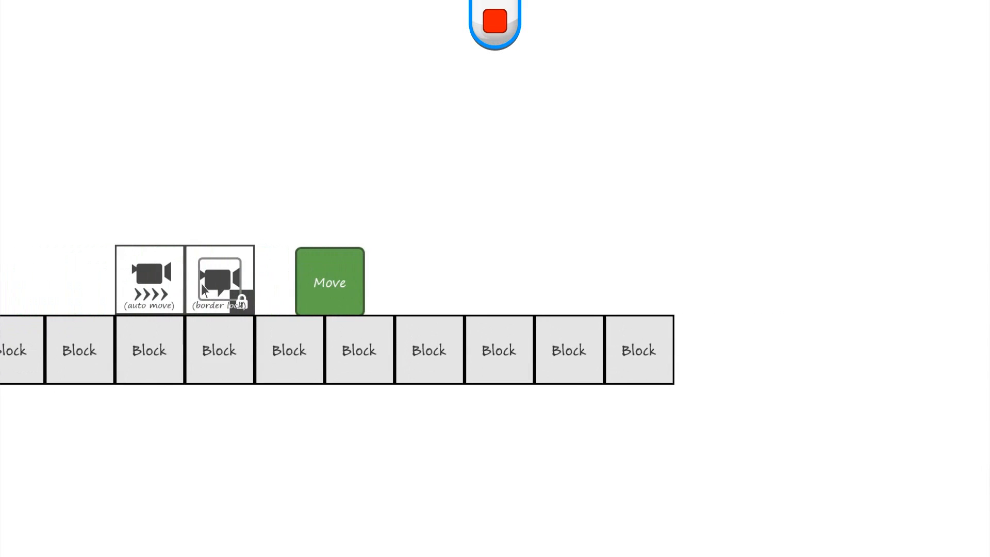
# Play-test the level and watch the camera drift right with the moving player.
pyautogui.hscroll(-3)
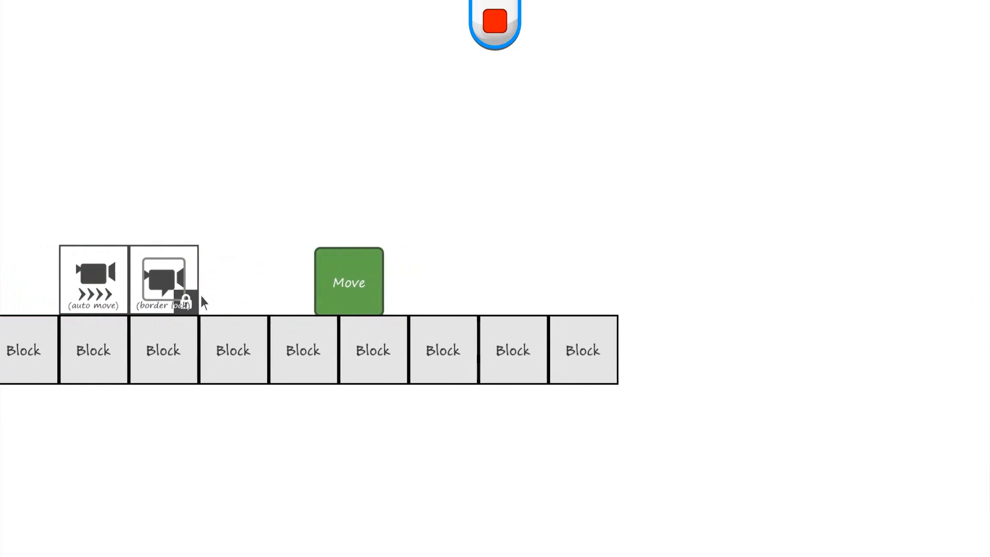